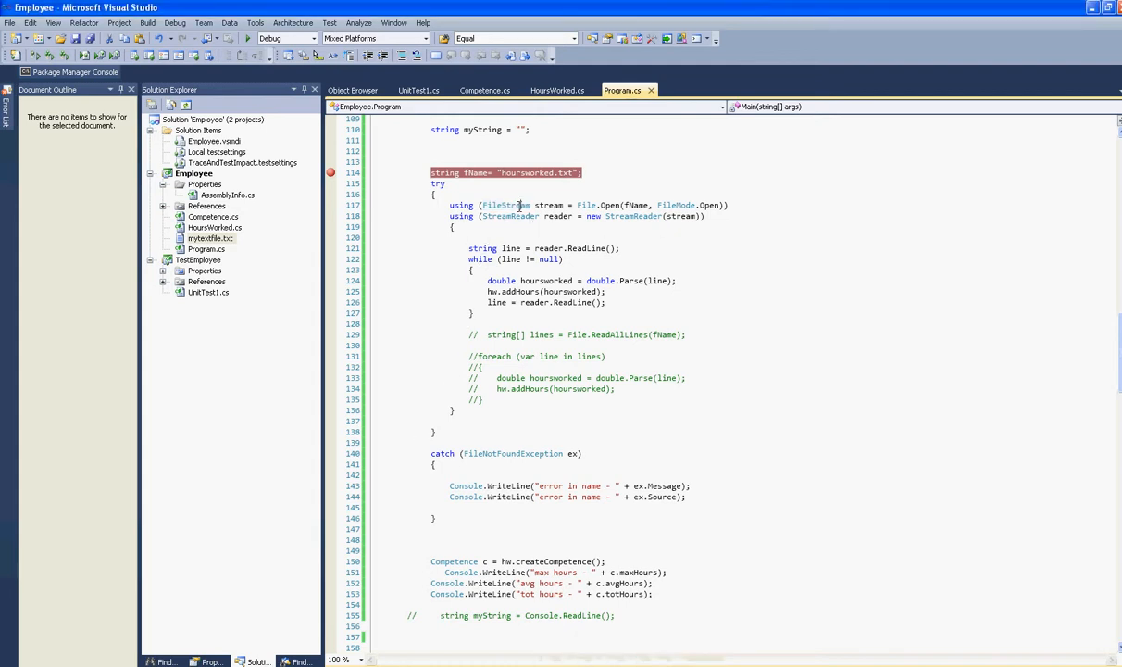
Step: Go to the definition of FileStream from its use in Program.cs
right_click(507, 205)
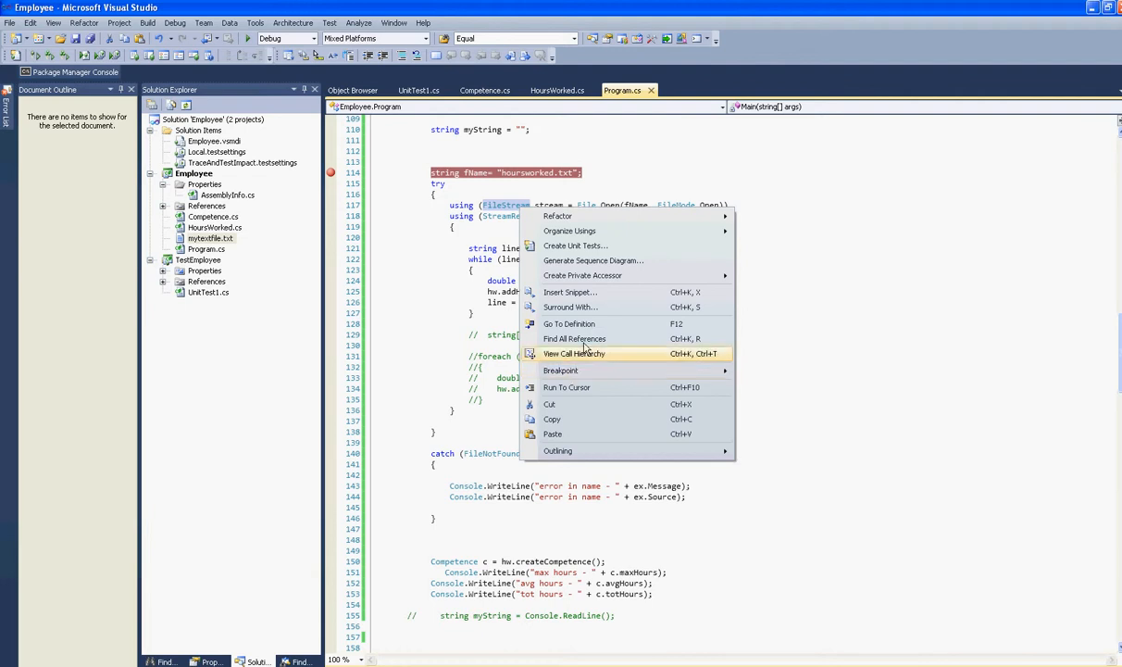
click(569, 323)
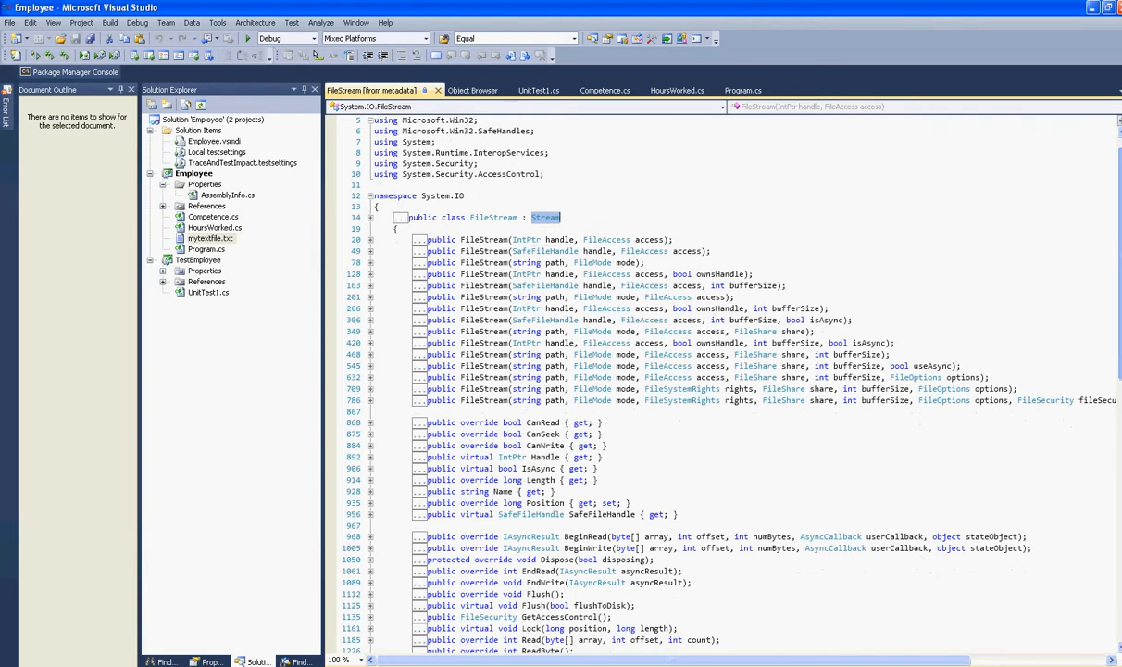
scroll(down, 3)
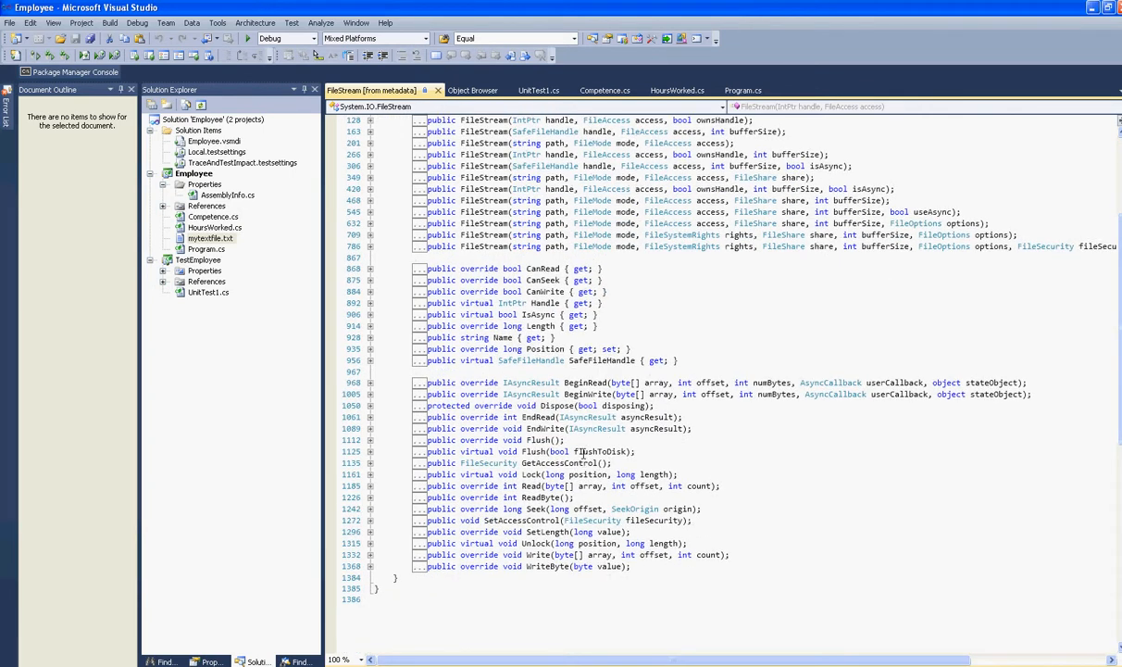
mouse_move(621, 485)
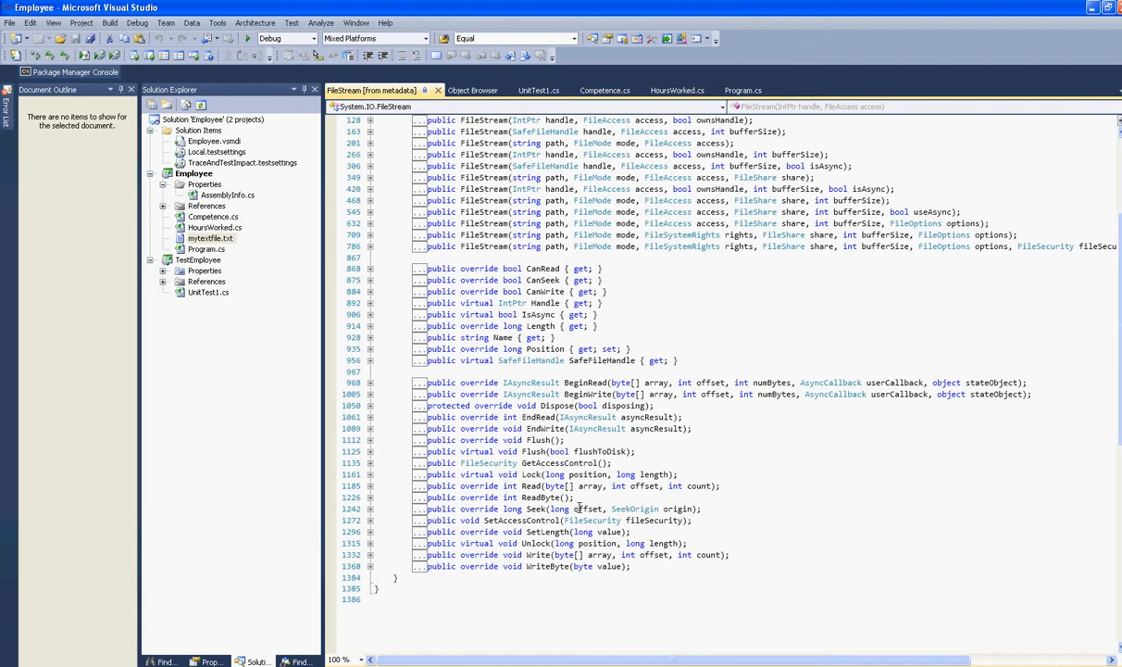
mouse_move(623, 491)
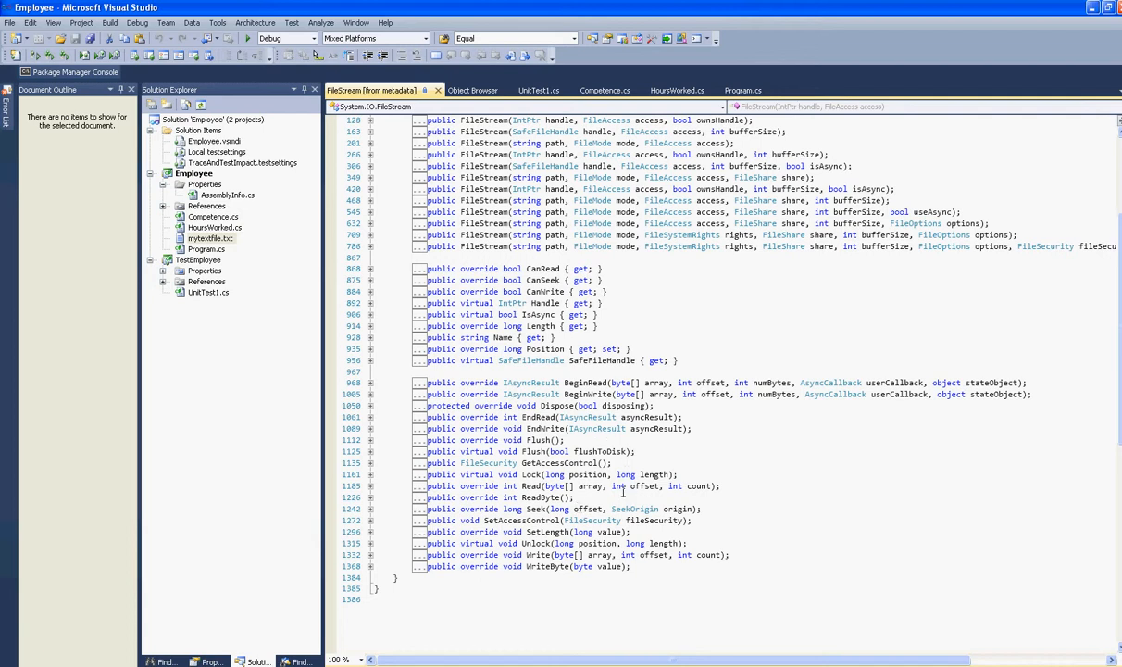
scroll(up, 3)
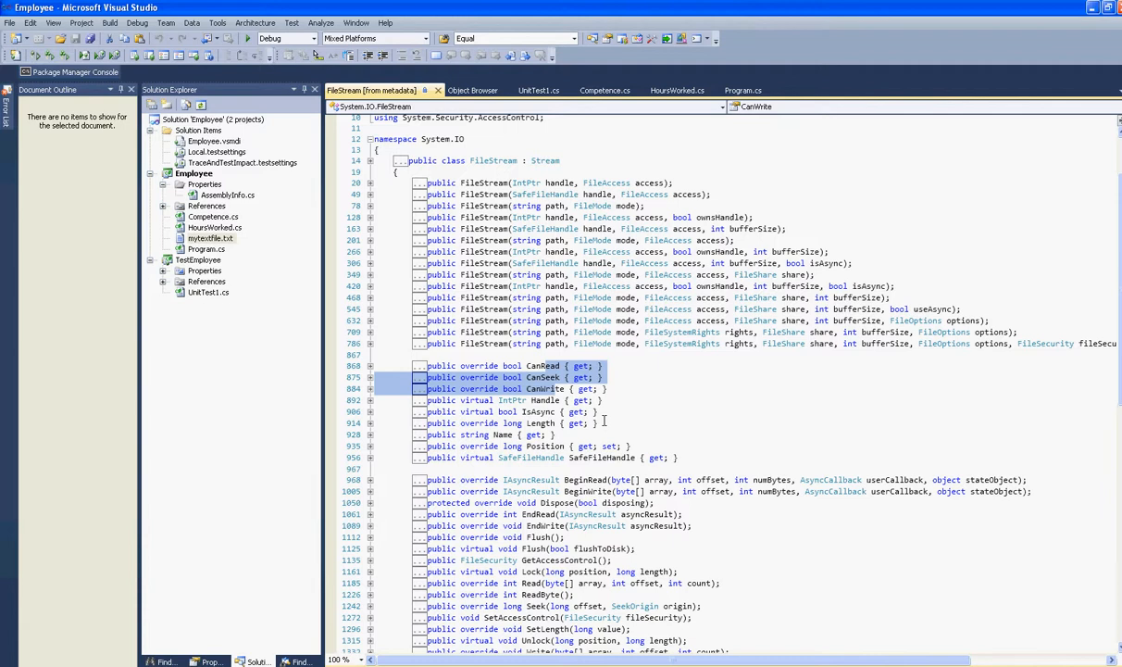
scroll(down, 3)
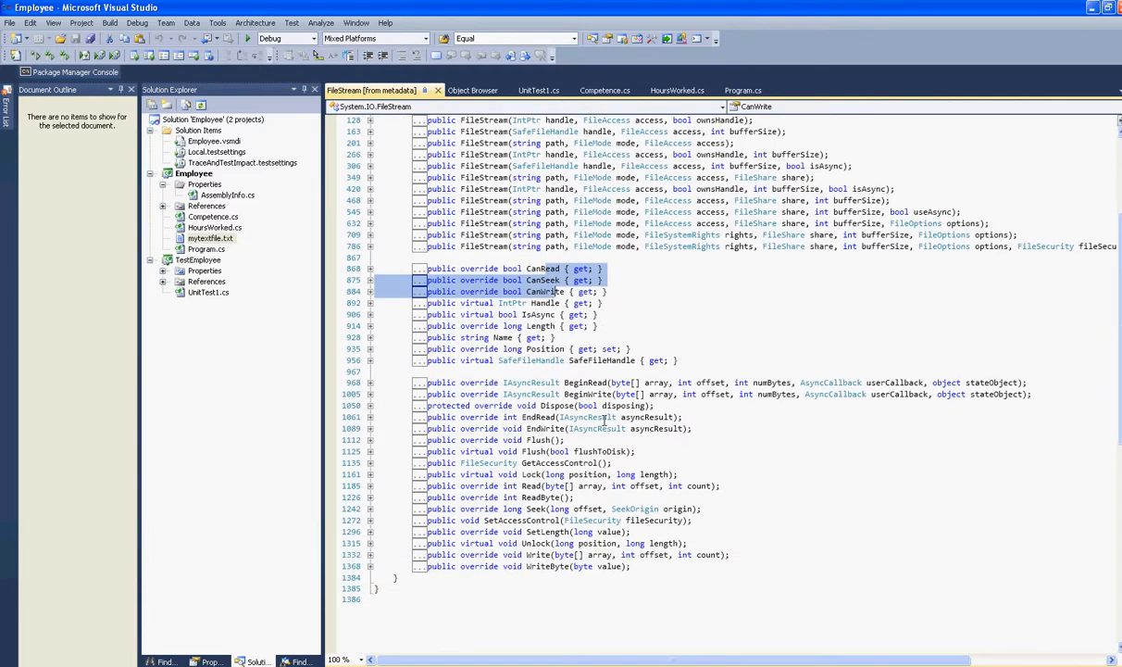
scroll(up, 3)
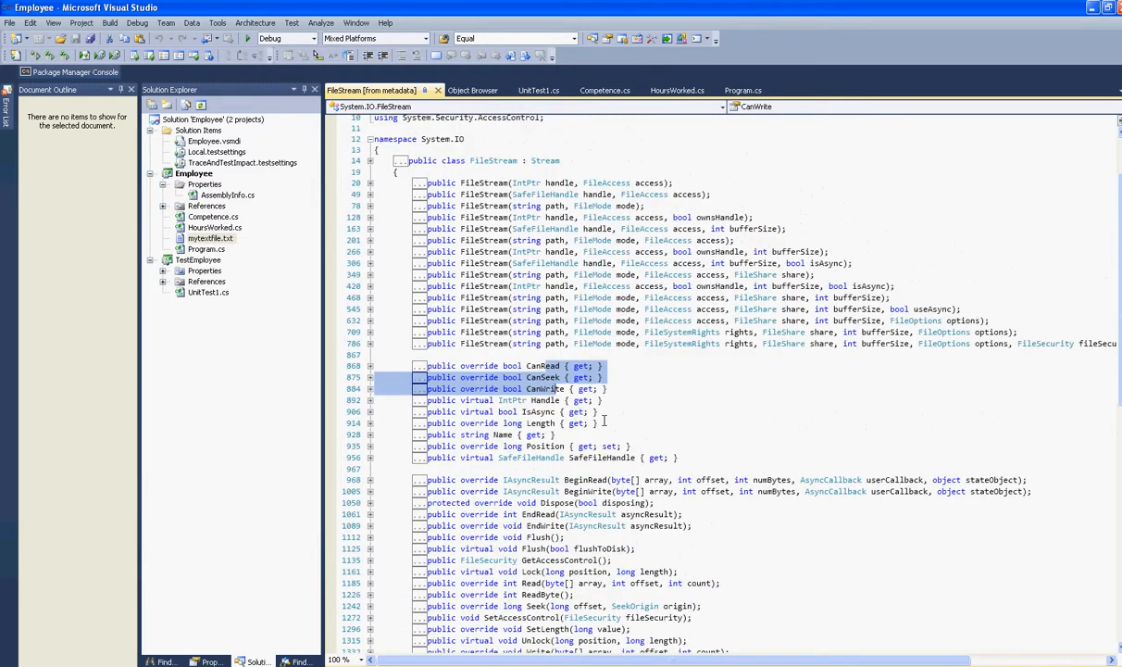
mouse_move(637, 412)
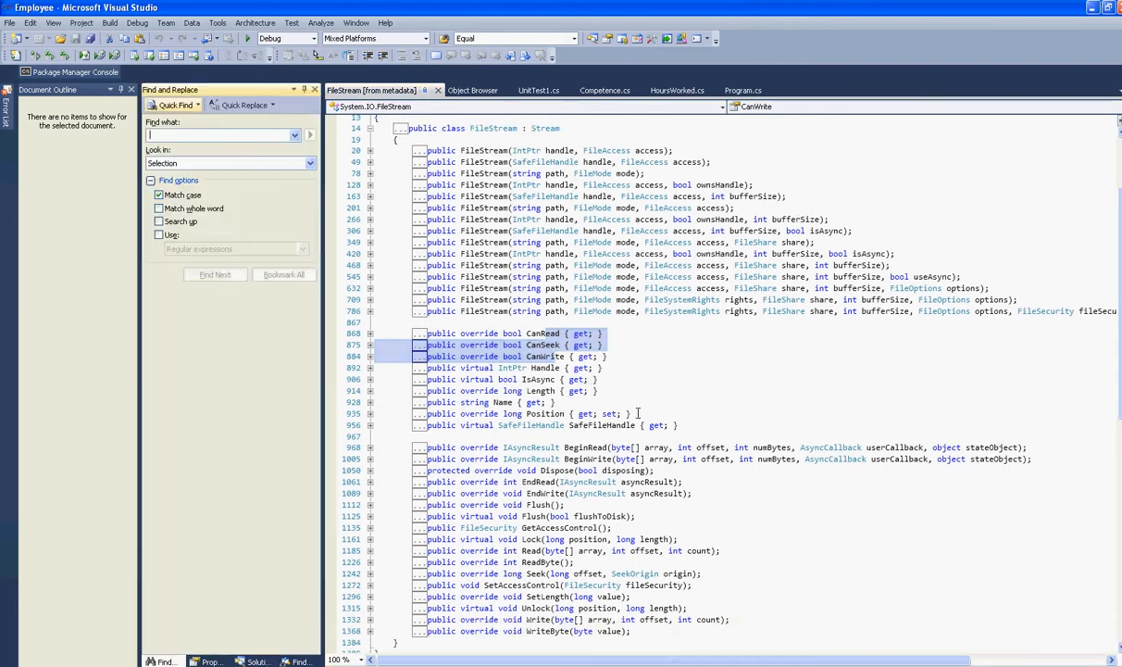
Step: Search the current document for 'dispose' and find the first match in BeginWrite's comments
text(dsp)
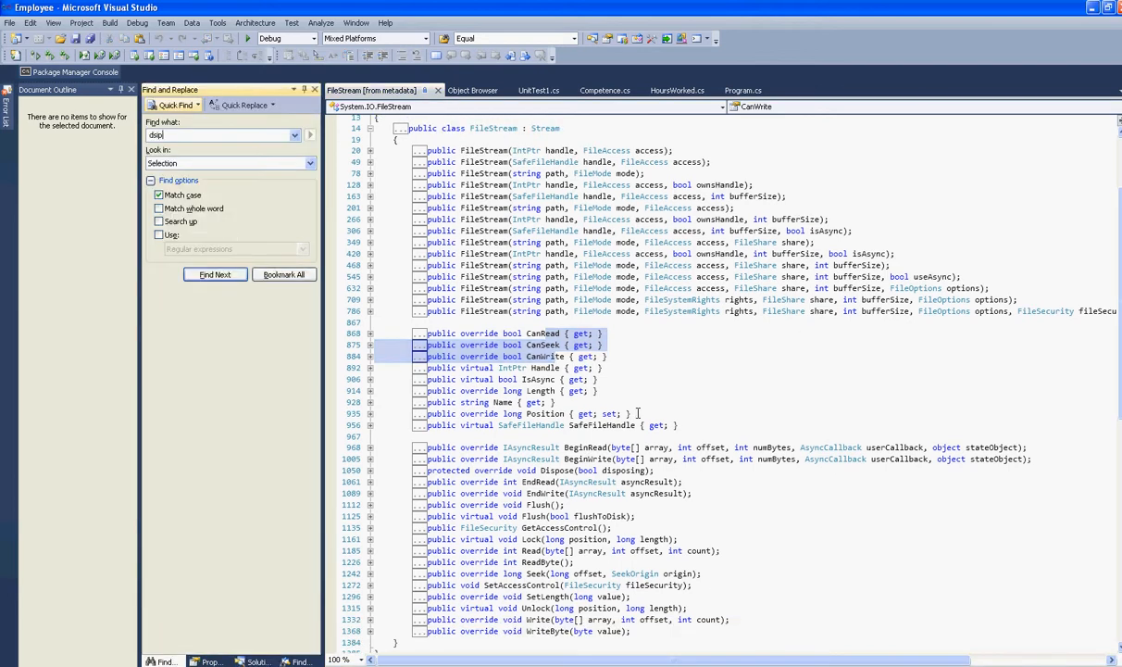
key(Backspace)
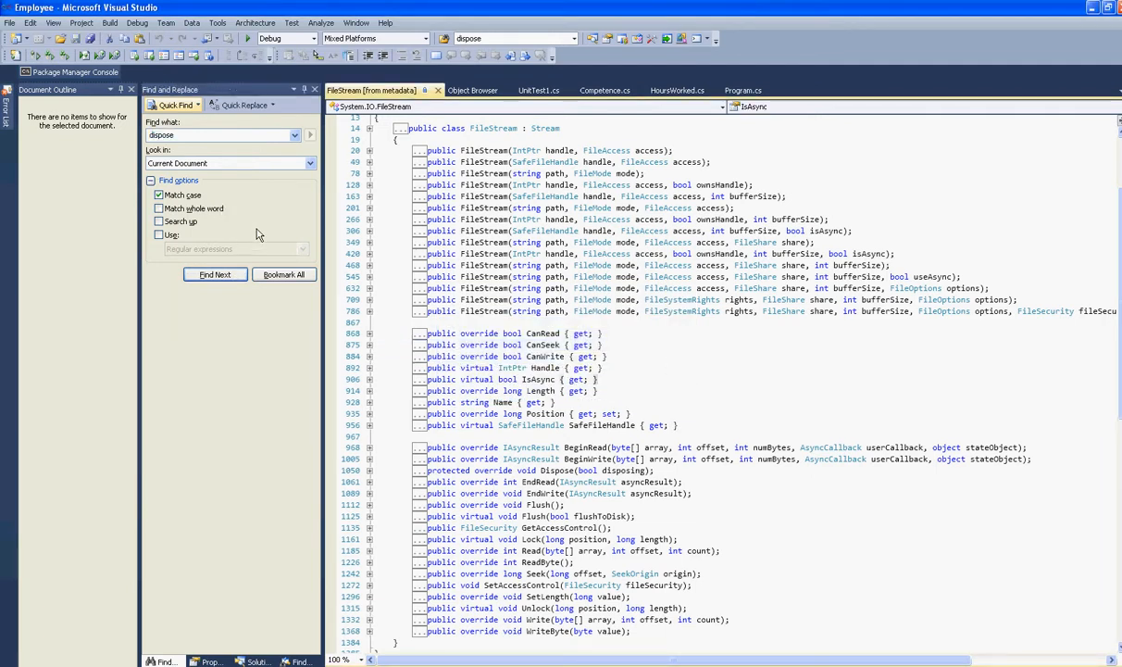
click(215, 274)
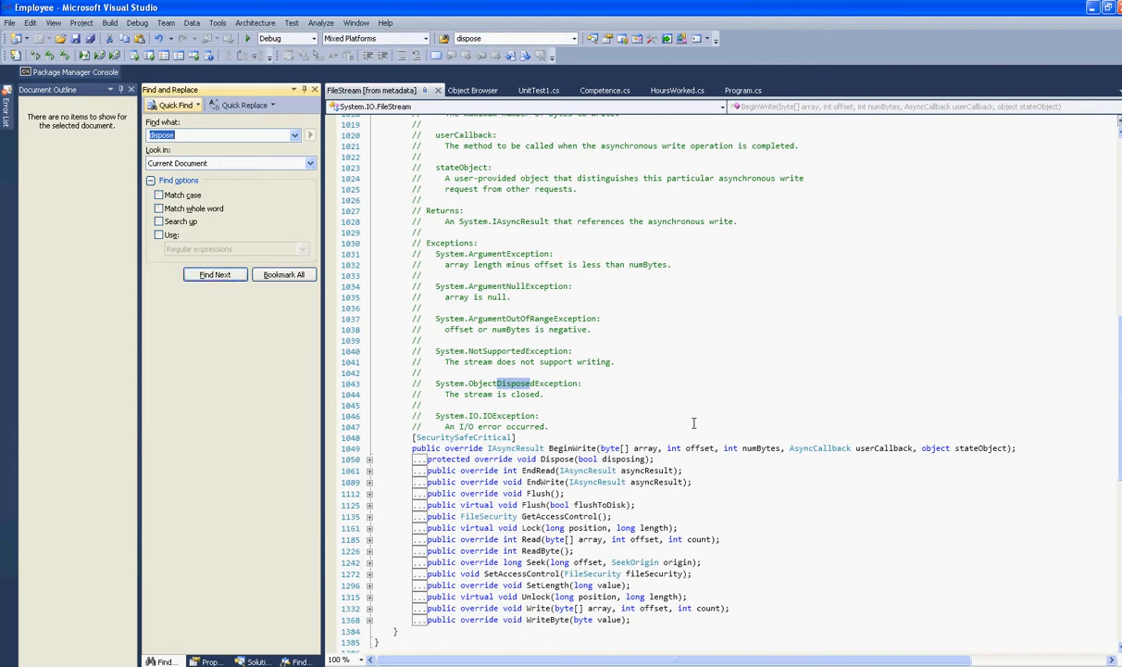
scroll(up, 3)
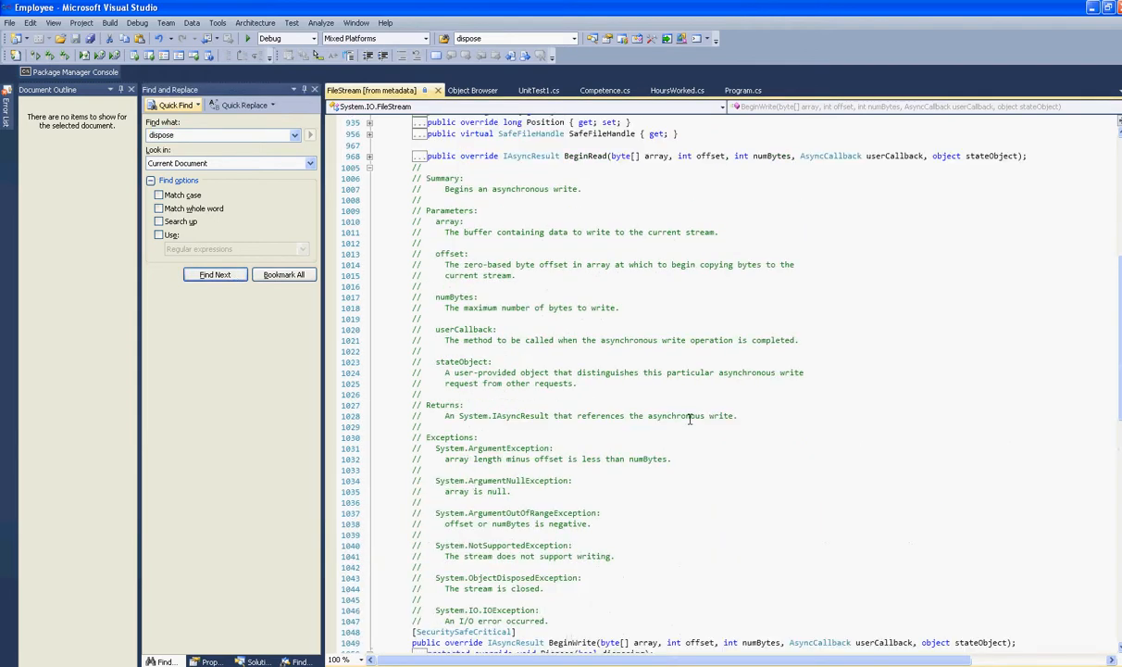
Step: Find the next 'dispose' match, Dispose(bool disposing), and expand its documentation comments
click(215, 274)
text(circlelink)
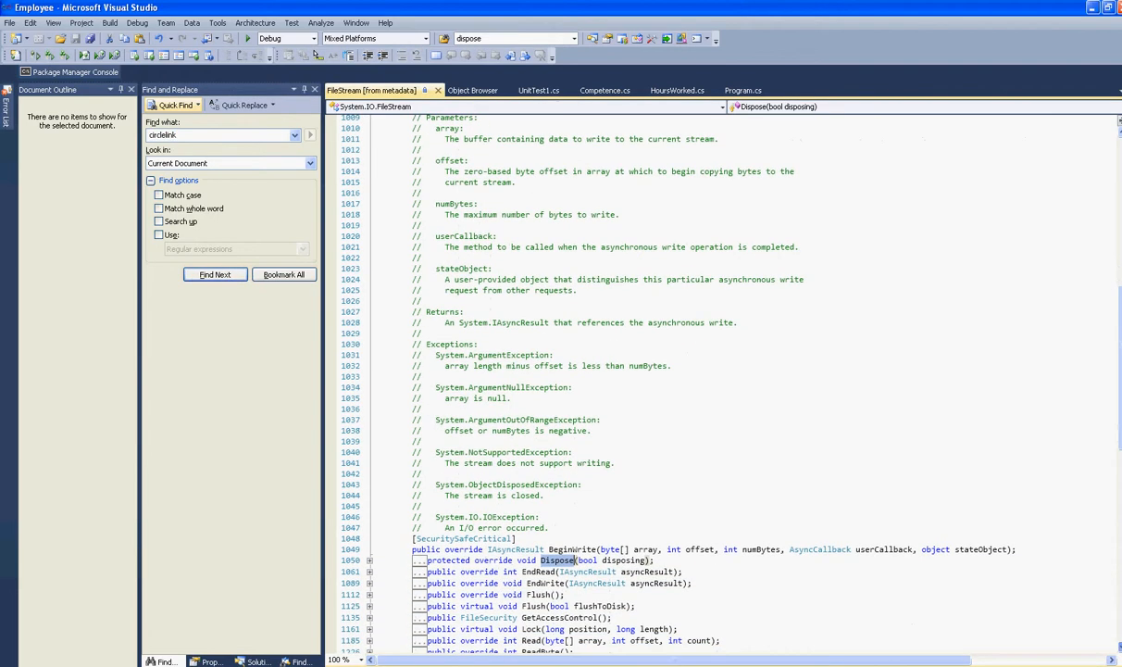
scroll(down, 3)
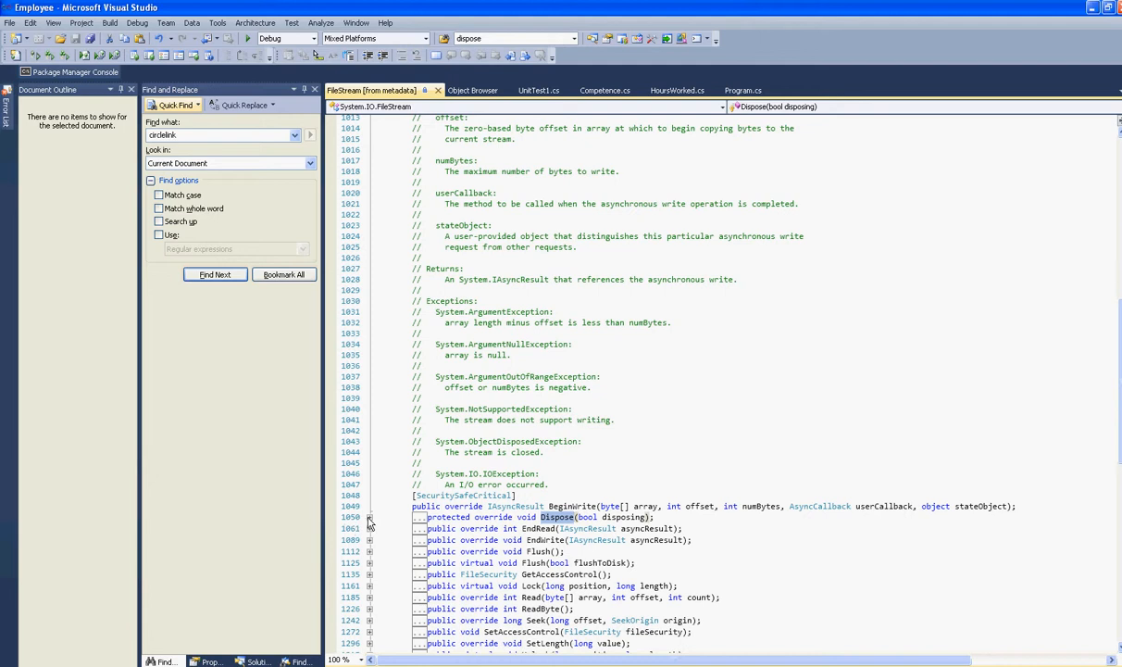
click(369, 517)
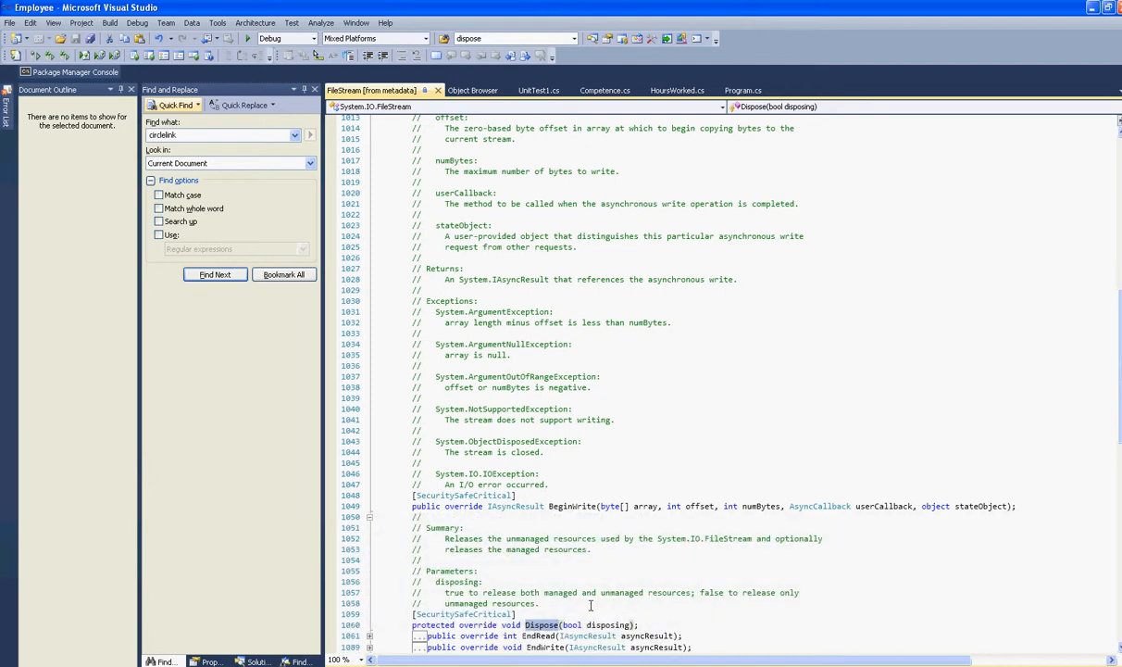
mouse_move(647, 549)
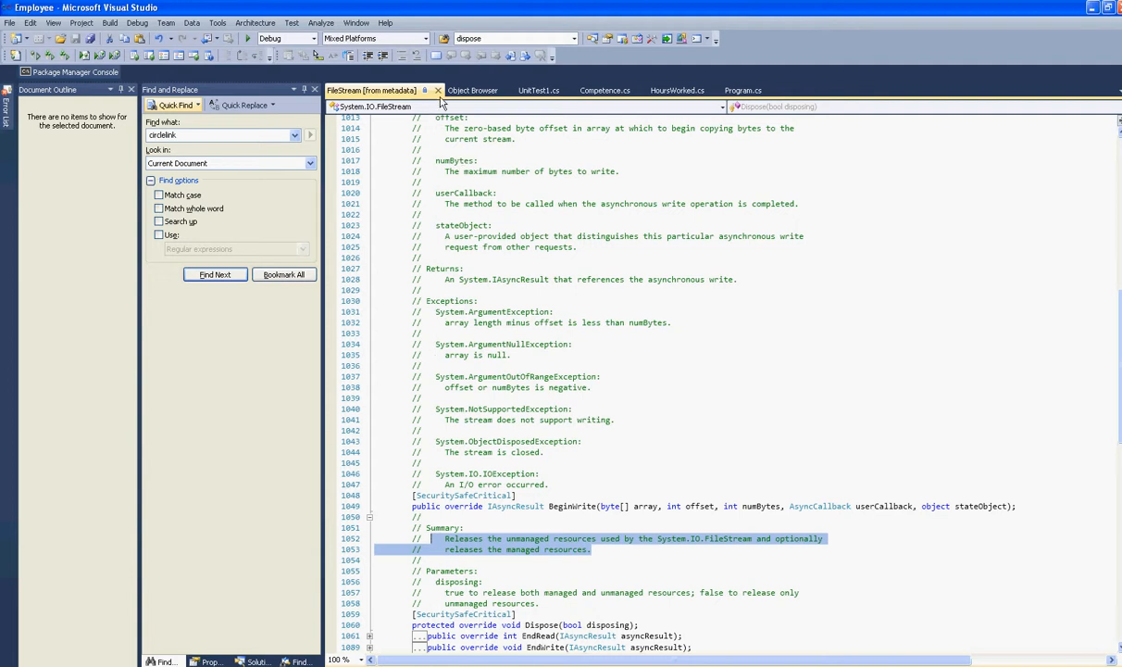
Step: Close the FileStream metadata tab and go to FileStream's definition from Program.cs again
click(623, 90)
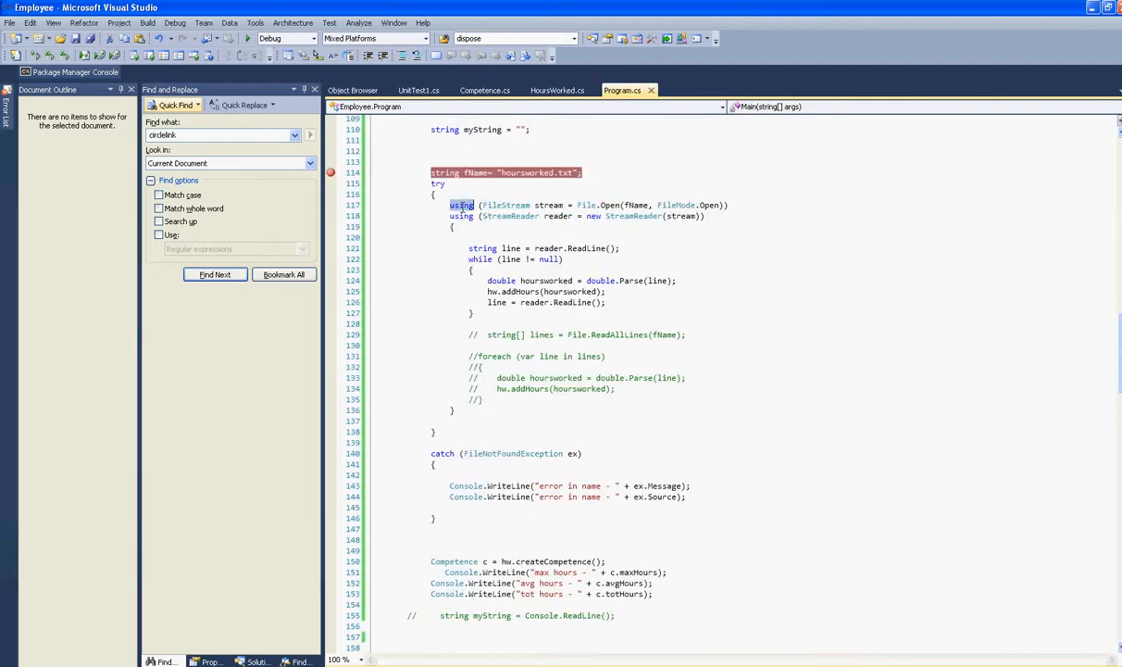
right_click(506, 205)
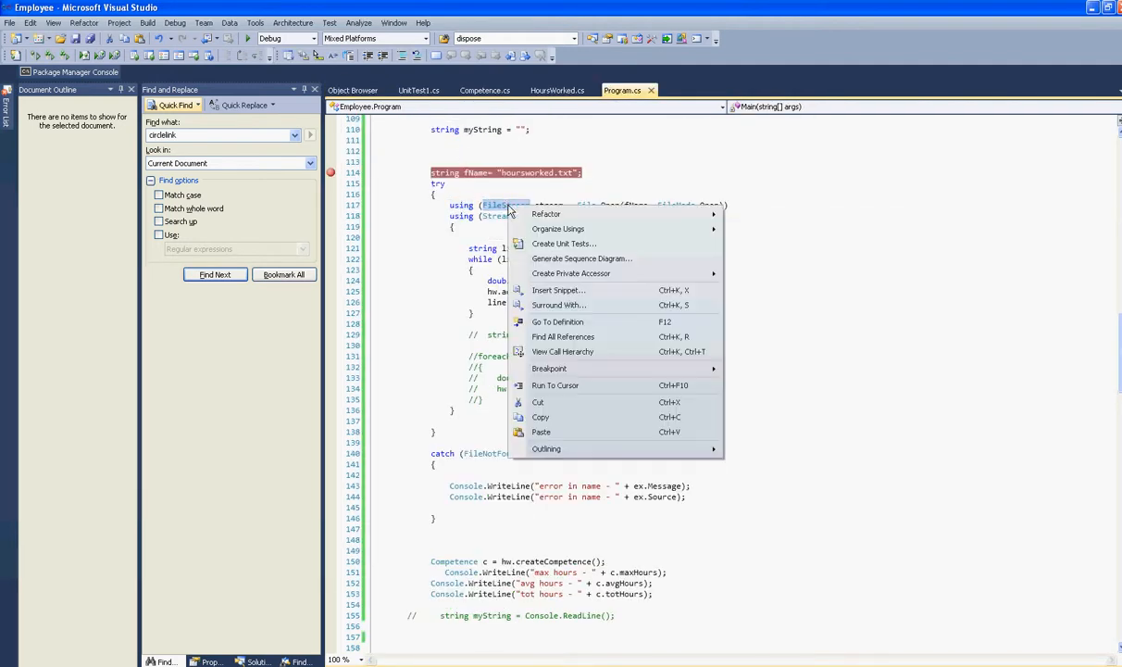
mouse_move(557, 321)
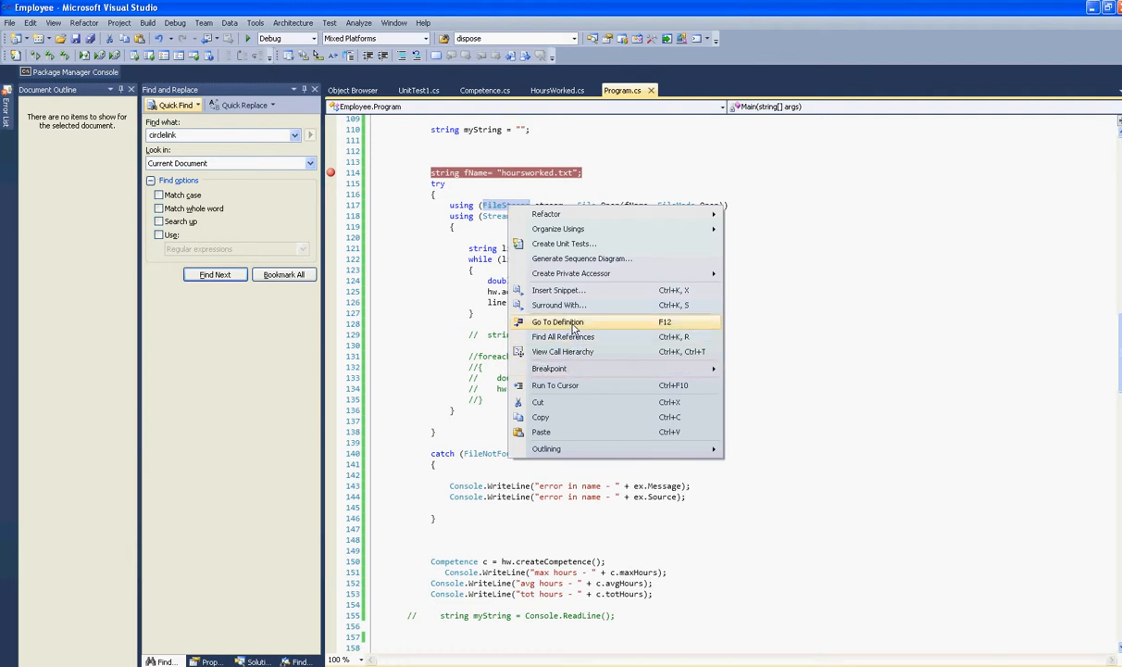
click(557, 321)
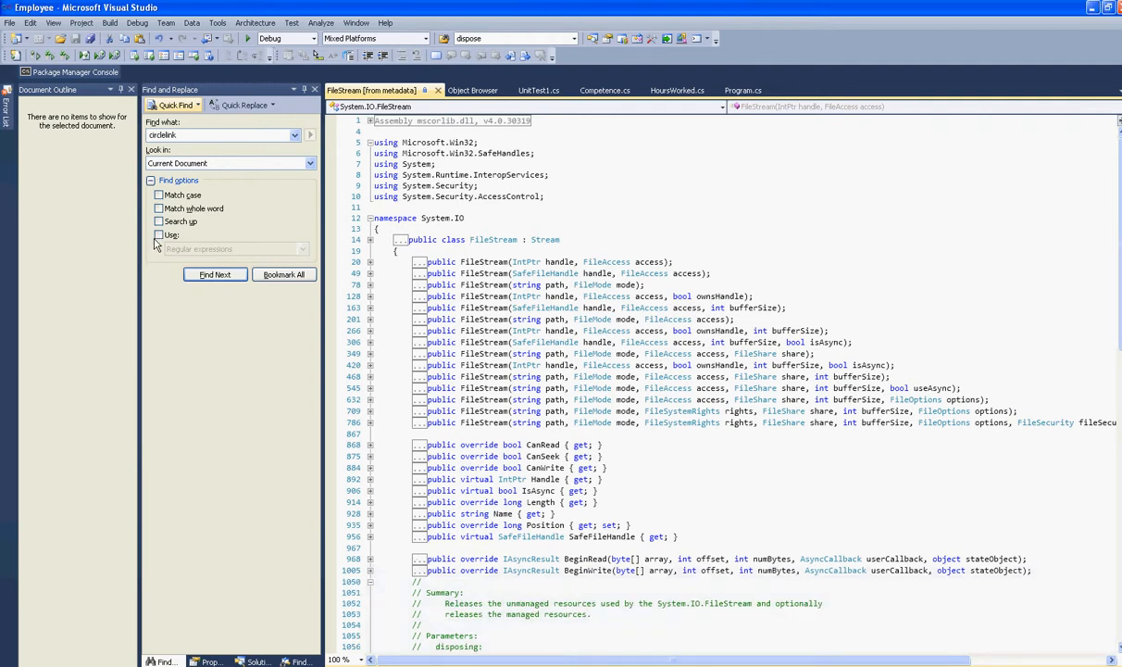
scroll(down, 3)
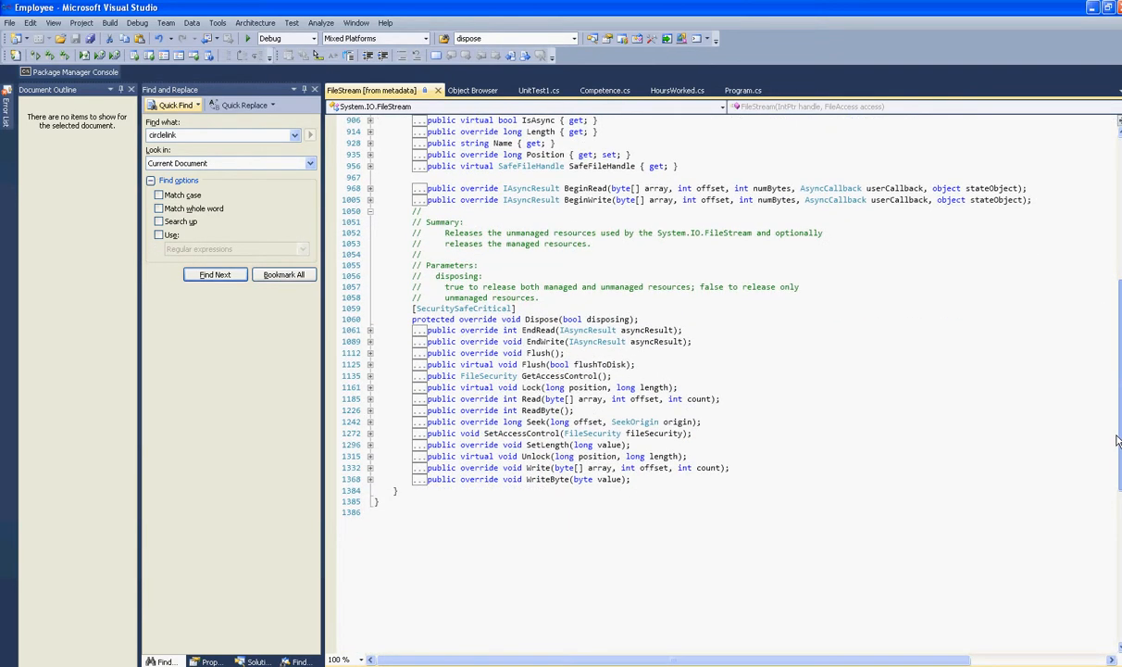
scroll(up, 3)
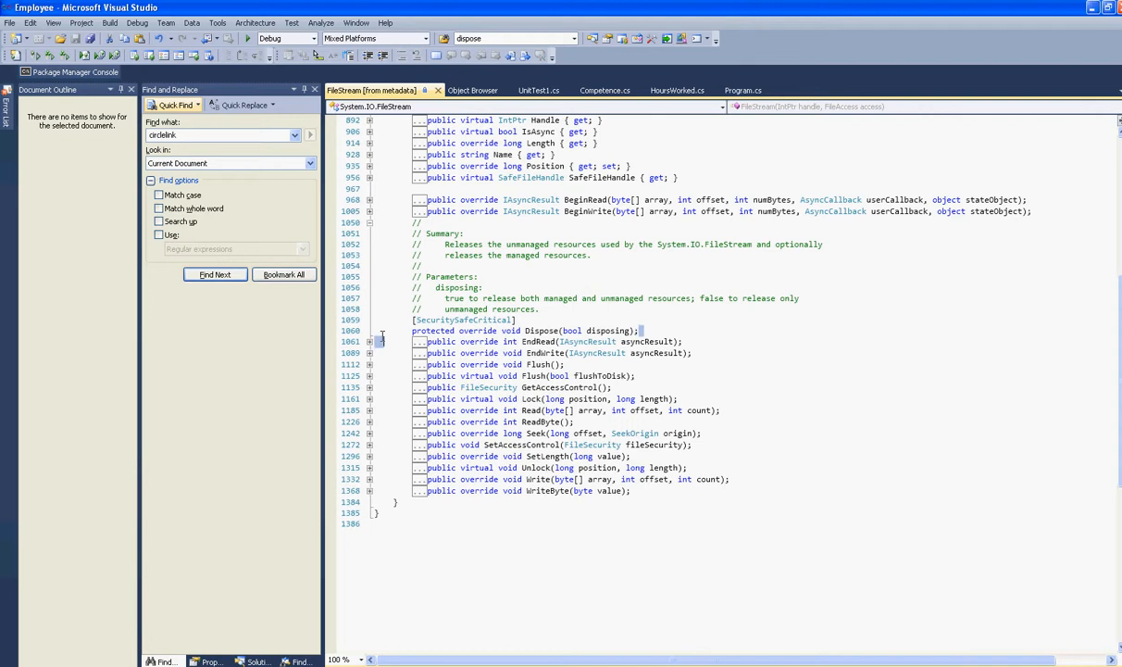